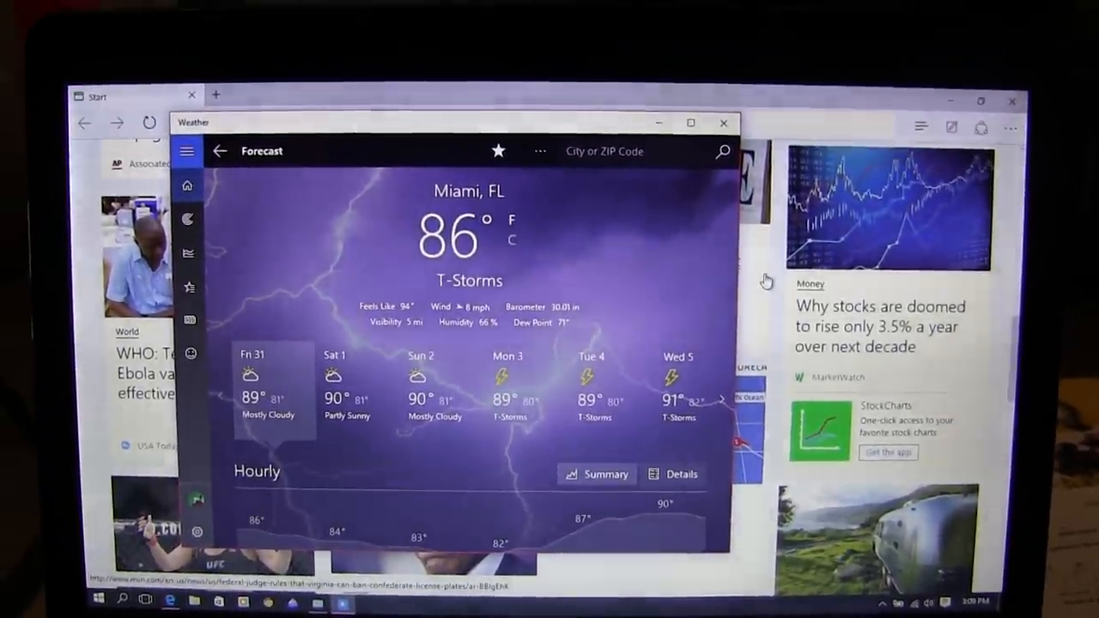
# Launch Microsoft Edge from its tile in the Start menu
pyautogui.click(97, 600)
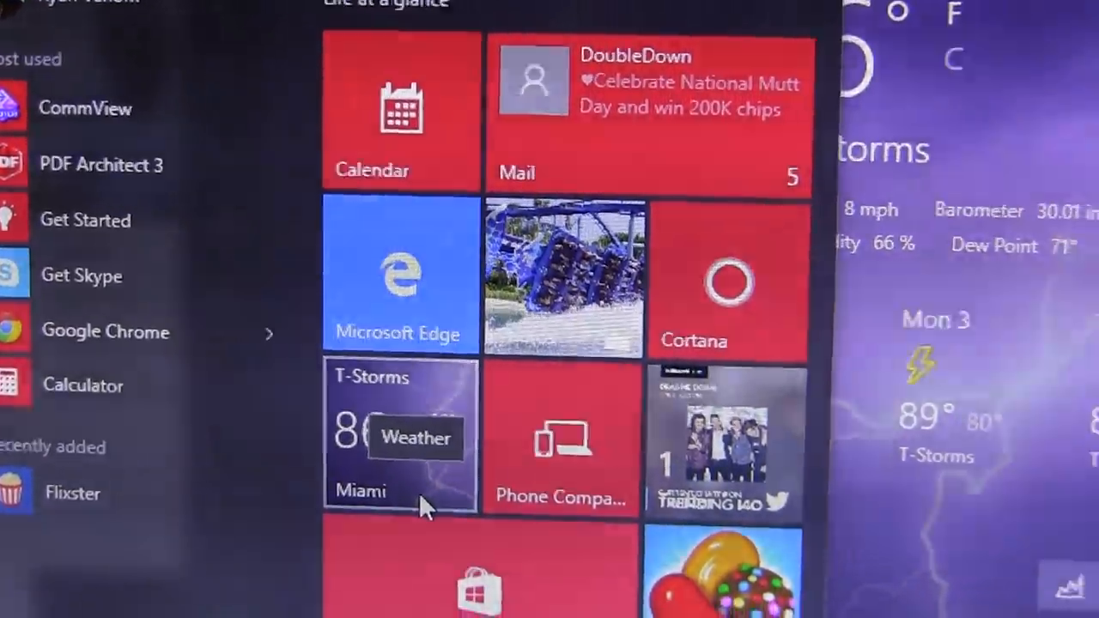
pyautogui.scroll(-3)
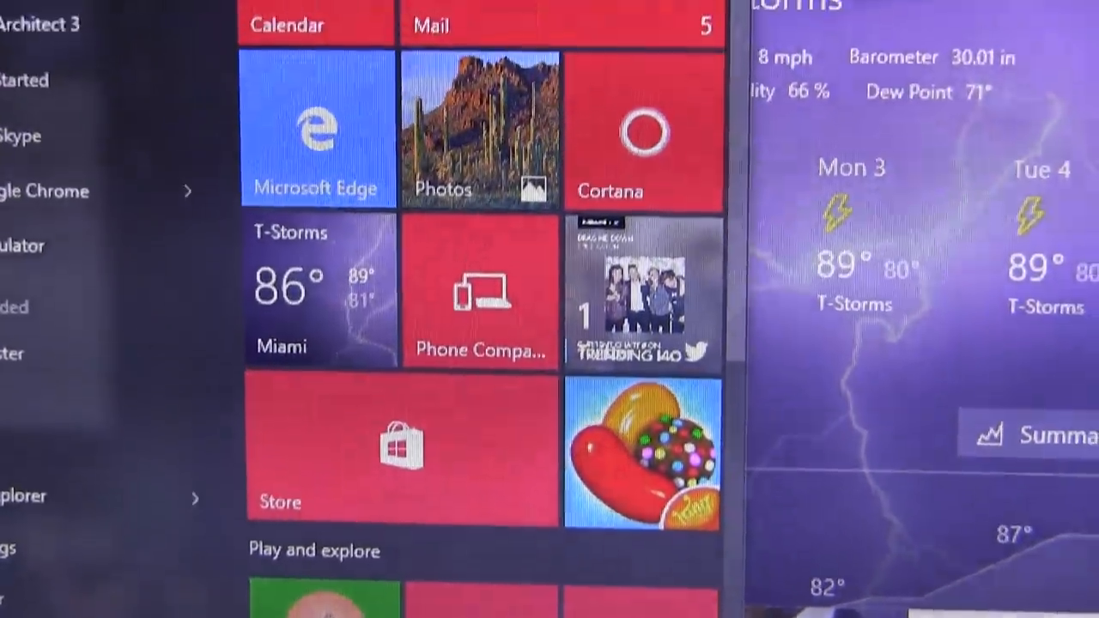
pyautogui.click(316, 129)
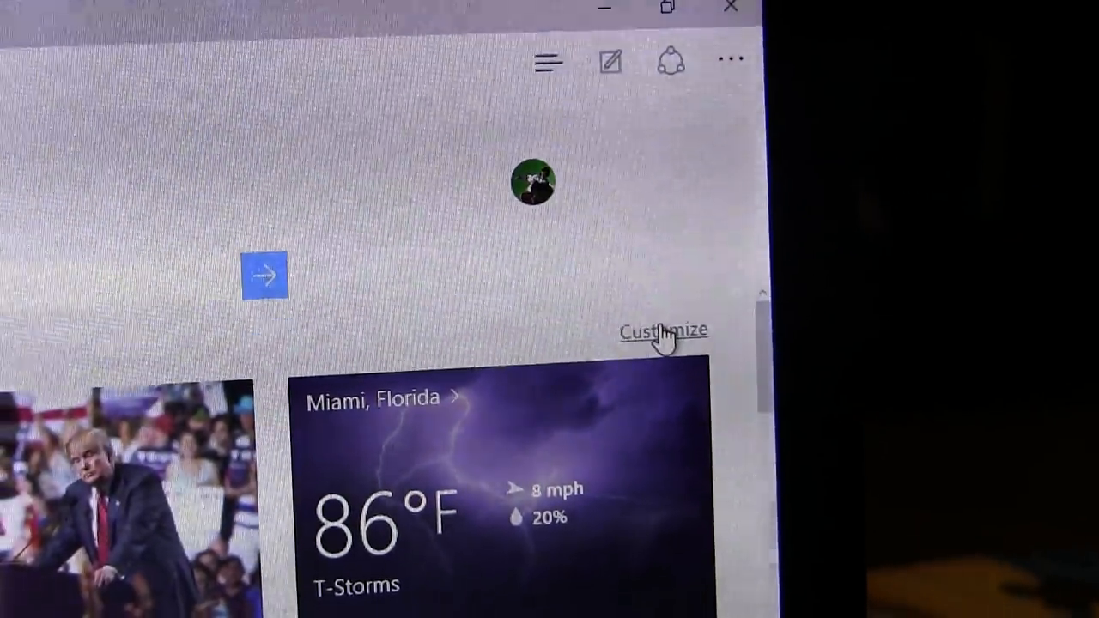
# Bring up the Network Connections window showing the Wi-Fi and wireless adapters
pyautogui.scroll(-3)
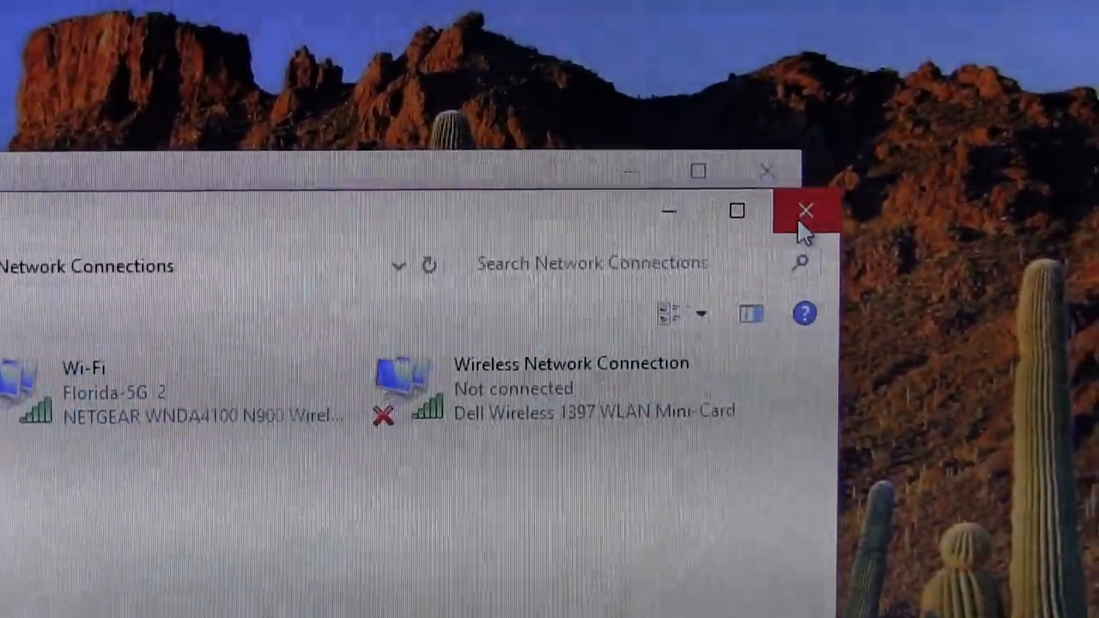
# Close Network Connections and the Network and Sharing Center to return to the desktop
pyautogui.click(806, 209)
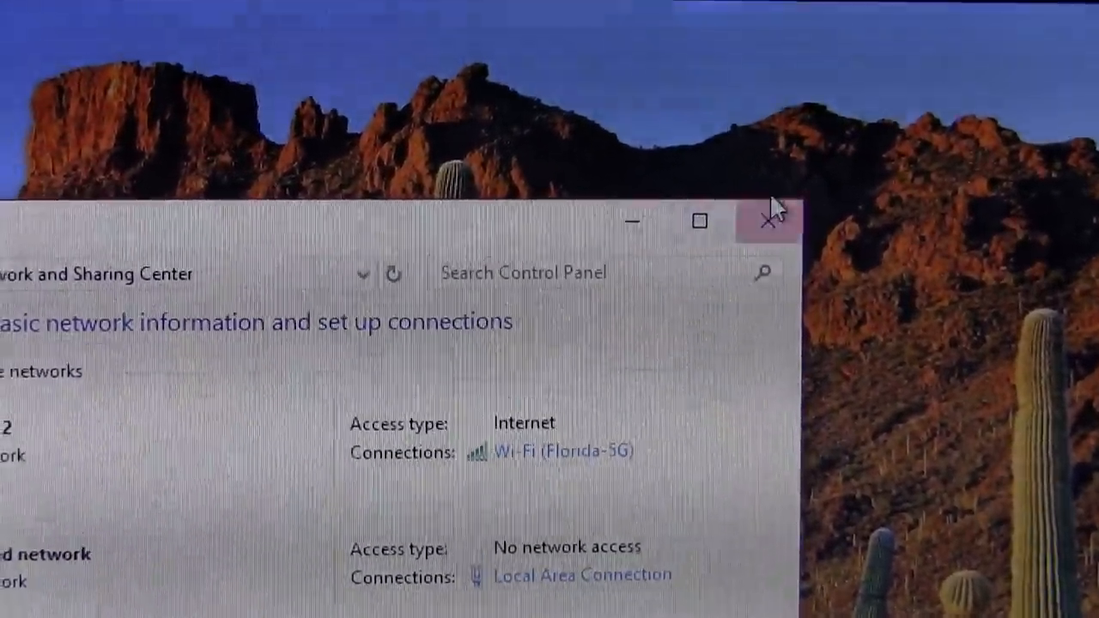
pyautogui.click(764, 219)
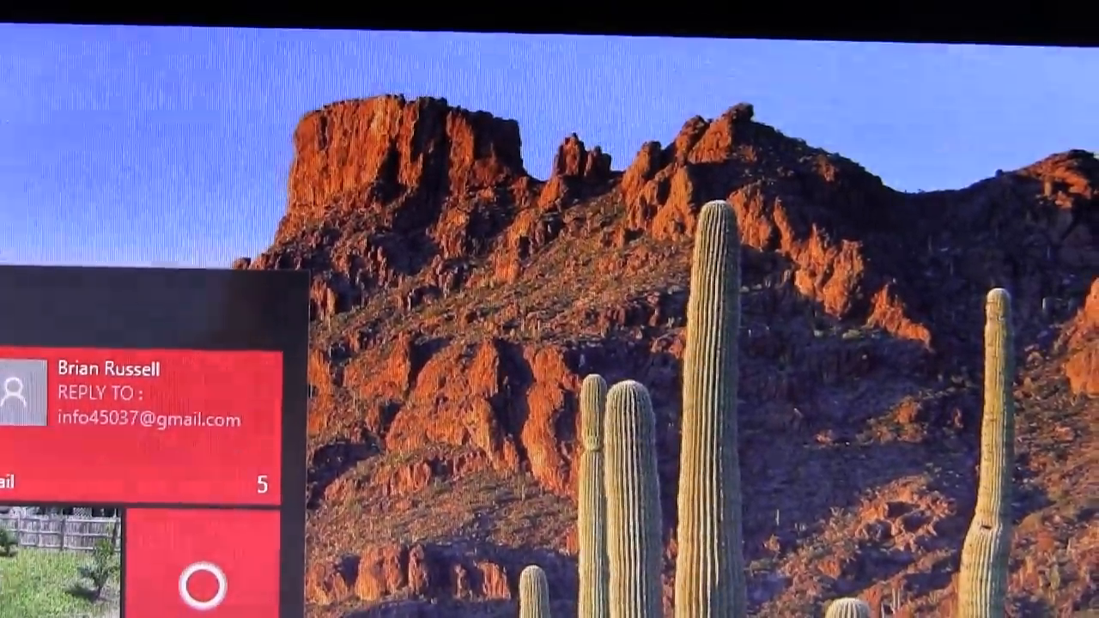
# Launch Computer Management from the Start menu
pyautogui.click(293, 582)
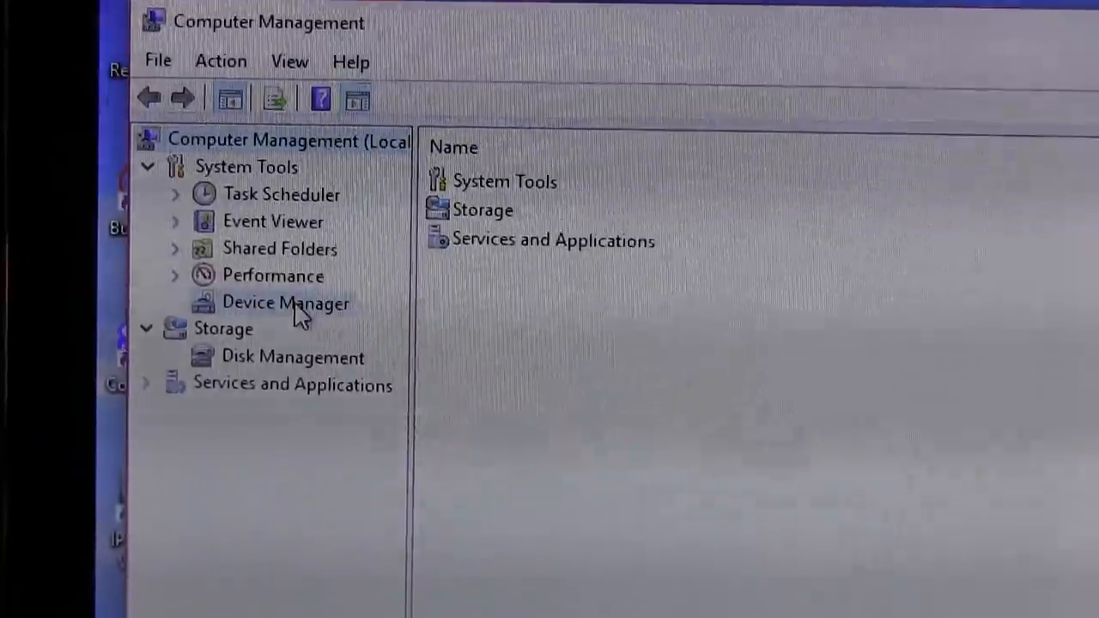
# Show the NETGEAR WNDA4100 adapter's properties from Device Manager's Network adapters list
pyautogui.click(285, 302)
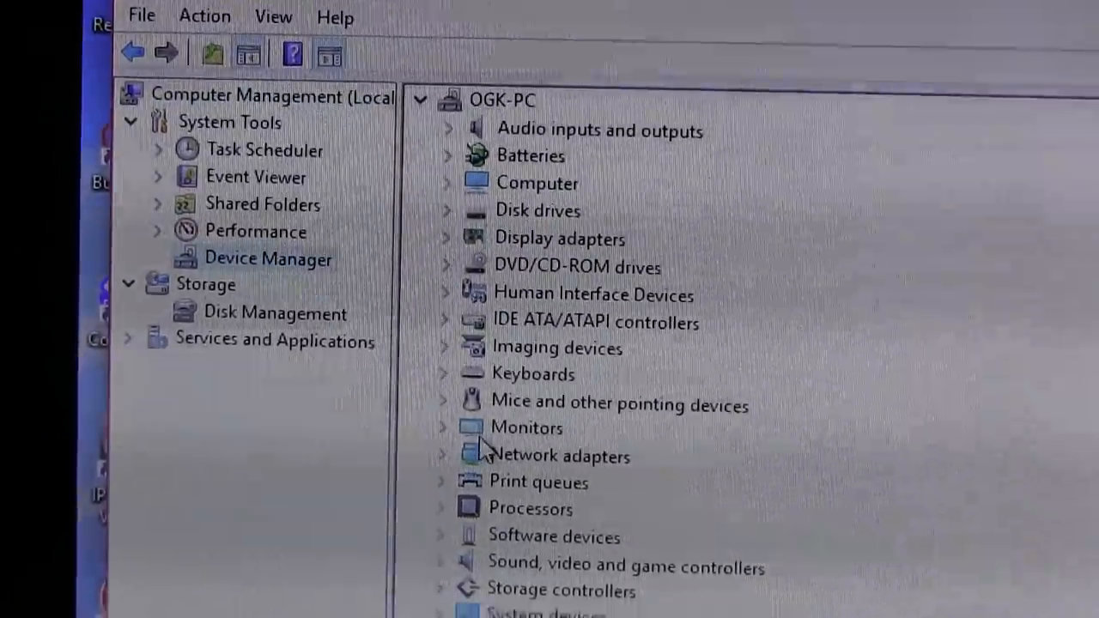
pyautogui.click(447, 457)
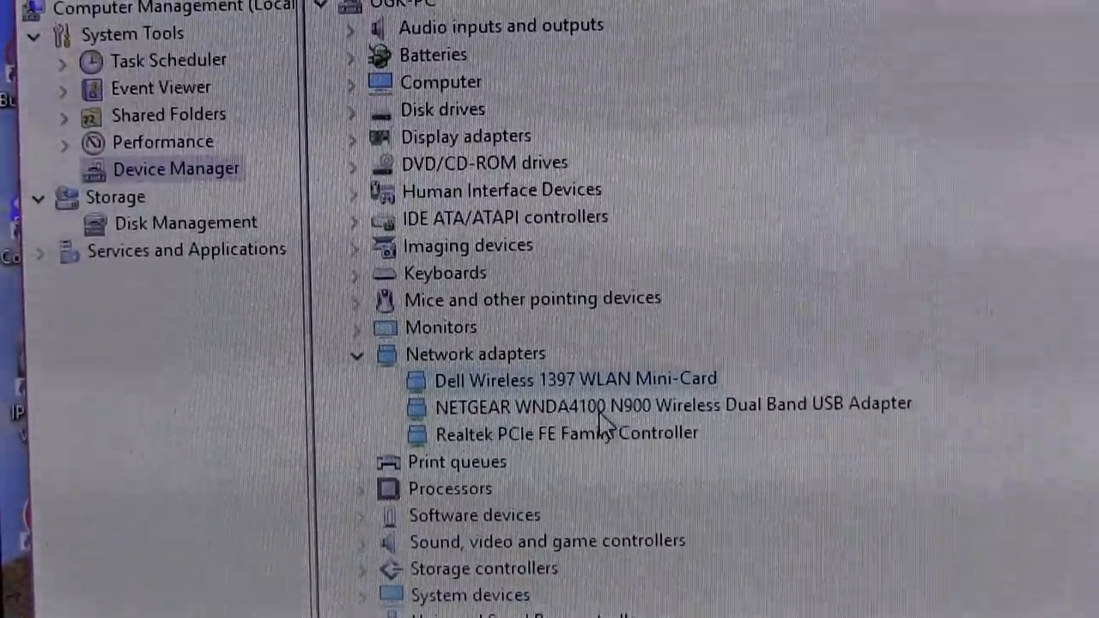
pyautogui.scroll(-3)
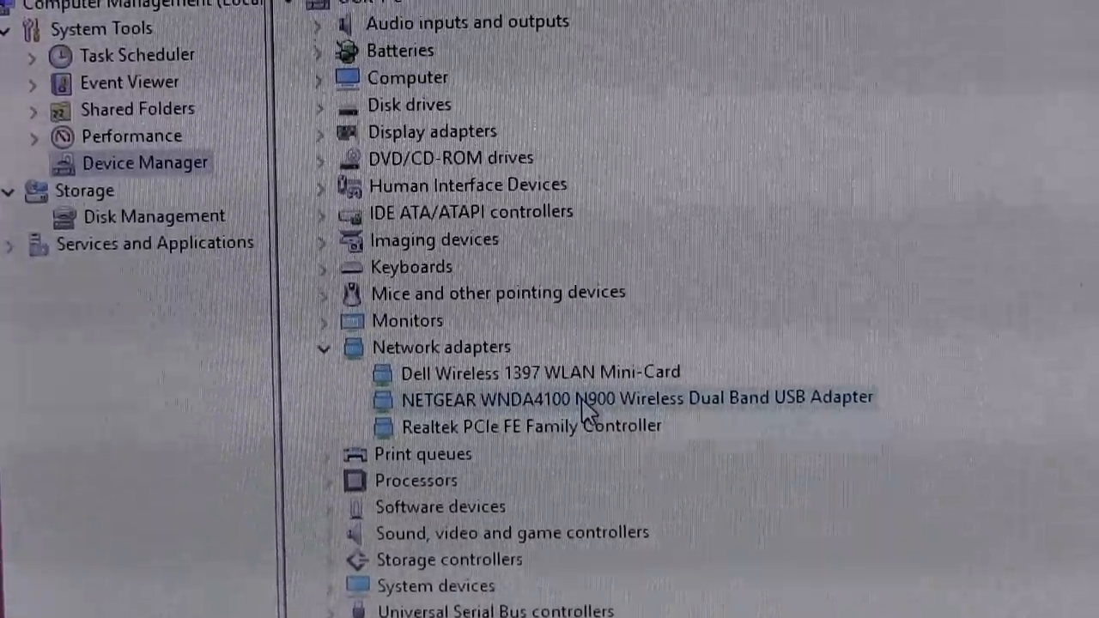
pyautogui.doubleClick(637, 398)
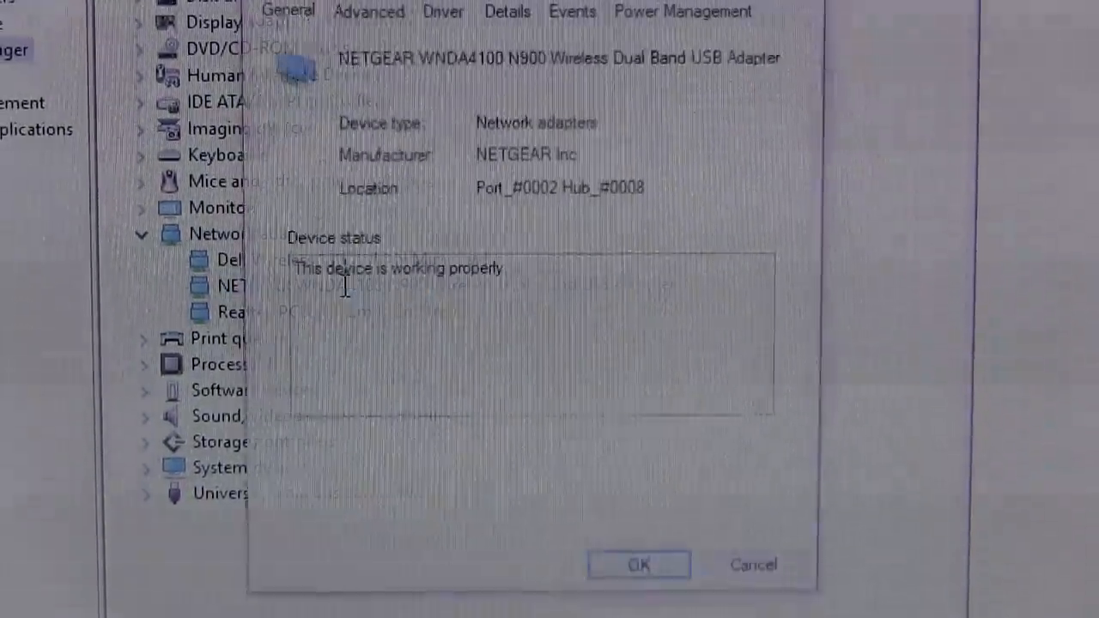
# Bring up the Update Driver Software compatible driver list for the NETGEAR WNDA4100 adapter
pyautogui.click(638, 563)
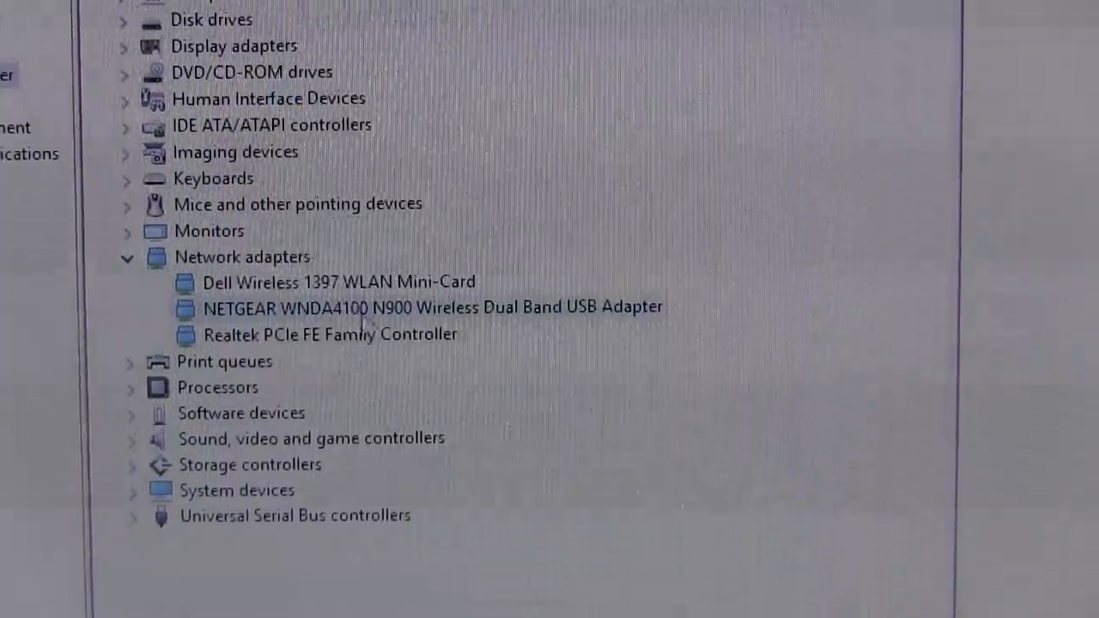
pyautogui.rightClick(433, 306)
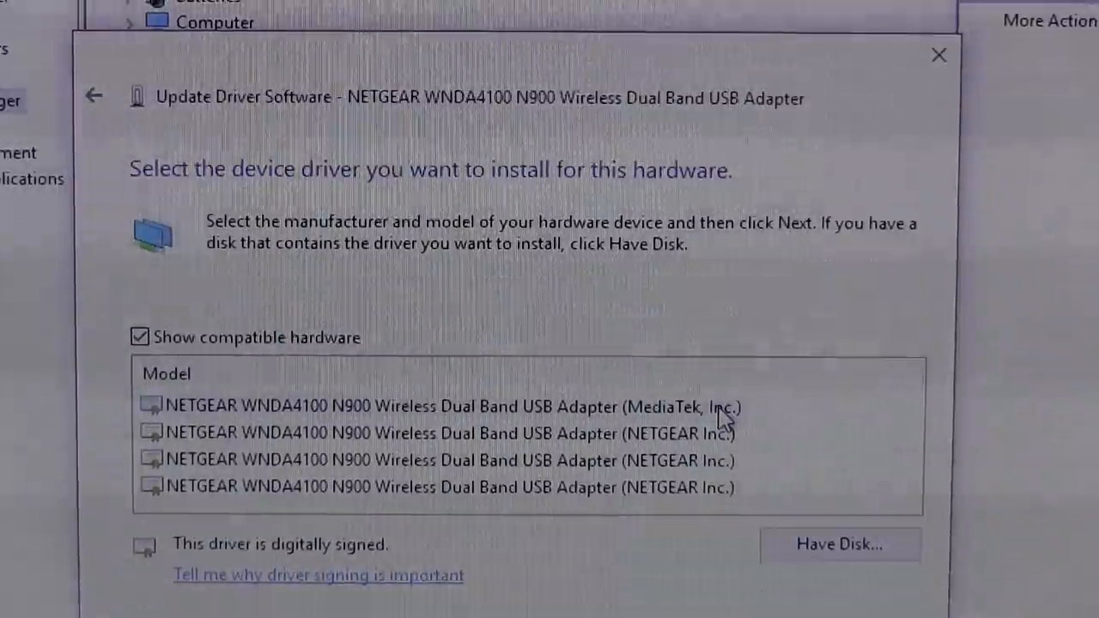
# Install the NETGEAR Inc. driver version for the WNDA4100 adapter instead of MediaTek
pyautogui.click(472, 436)
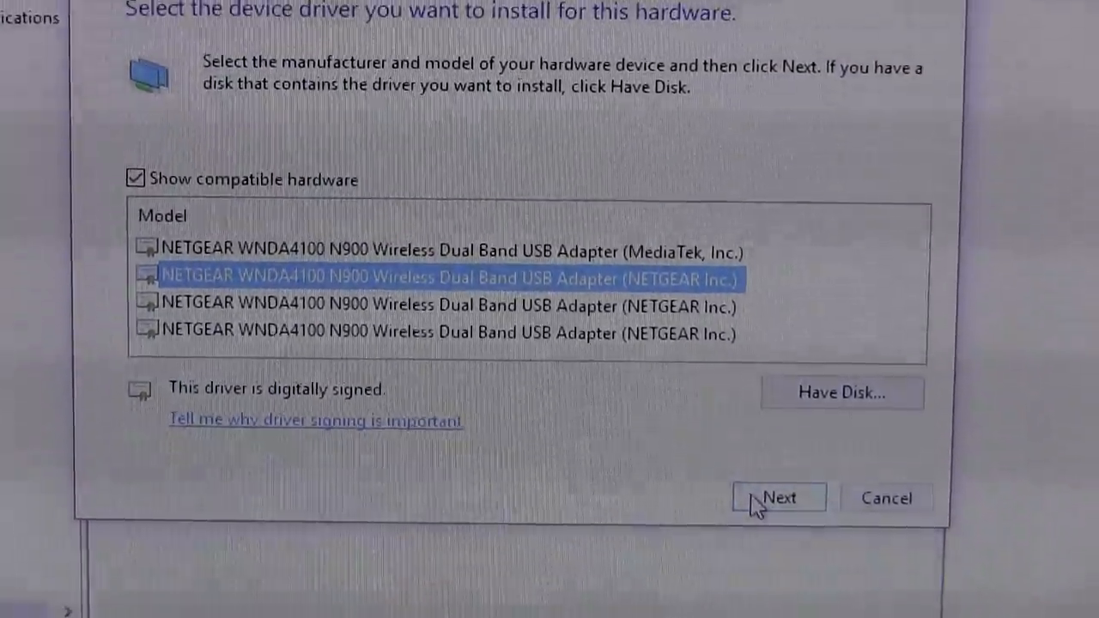
pyautogui.click(777, 498)
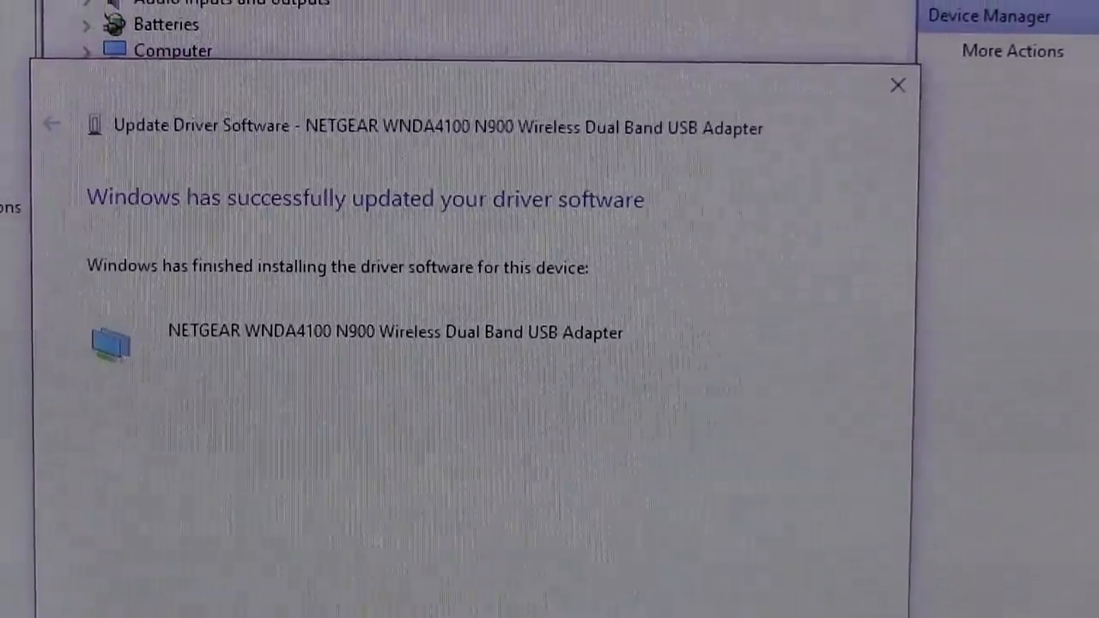
# Dismiss the successful driver update confirmation and return to the desktop
pyautogui.click(898, 86)
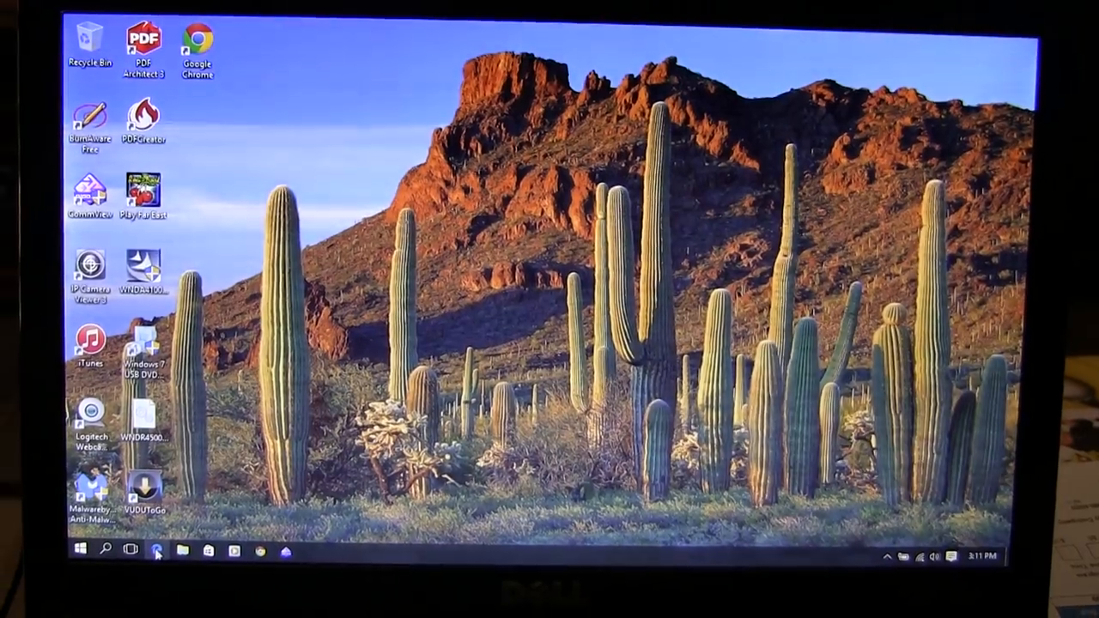
# Load speedtest.net in Edge and begin the internet speed test
pyautogui.click(152, 549)
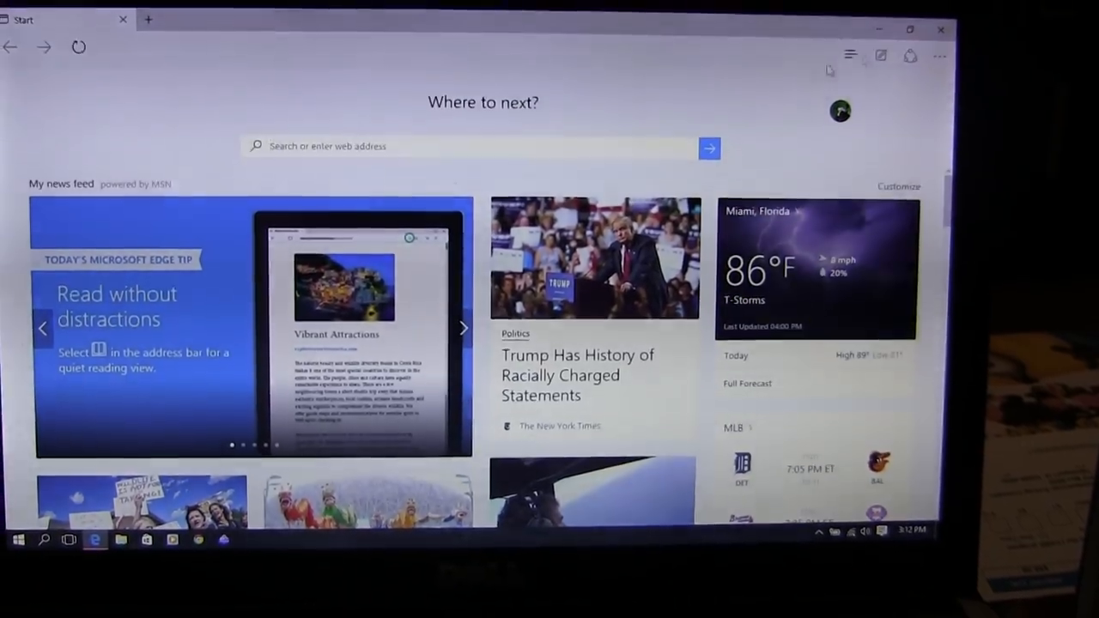
pyautogui.click(817, 79)
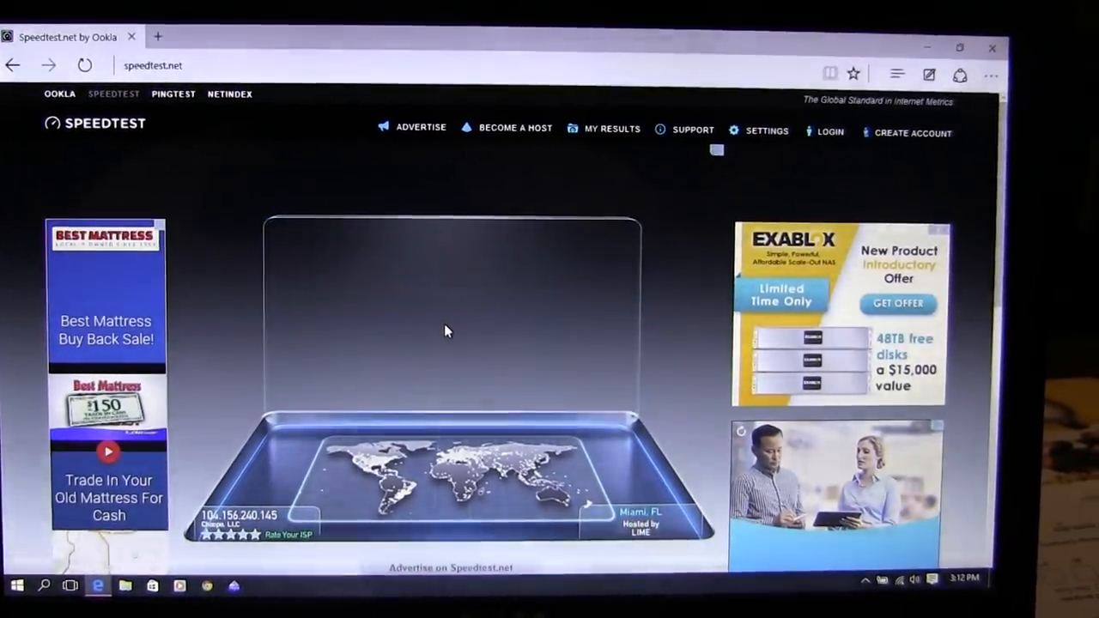
pyautogui.click(446, 329)
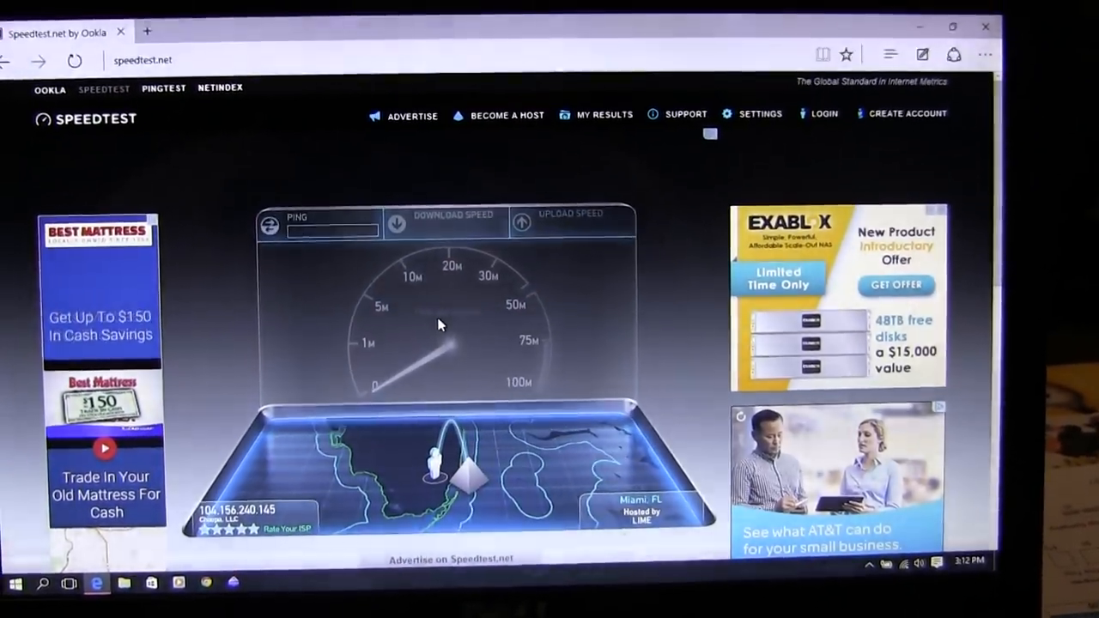